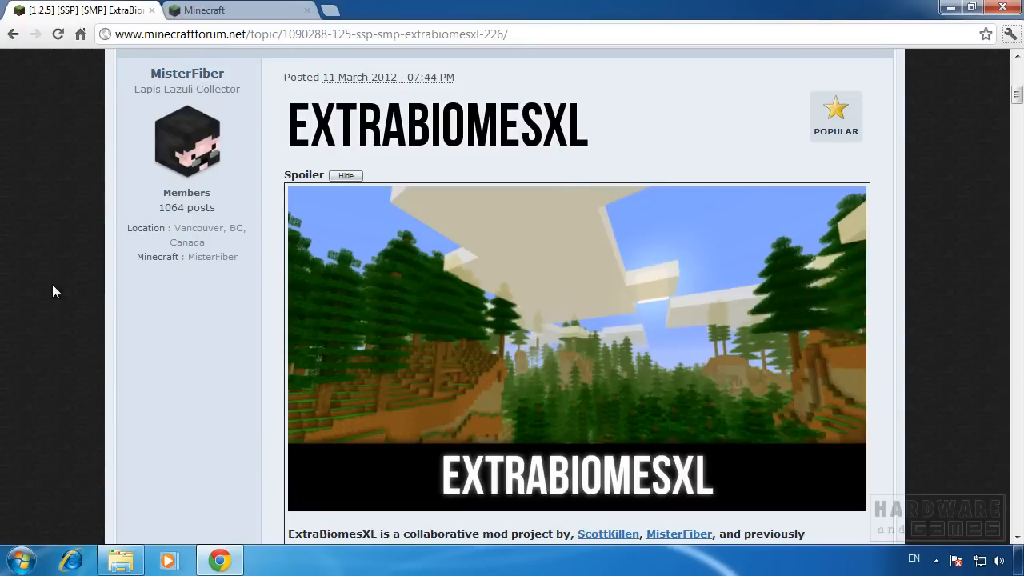
{"action": "mouse_move", "coordinate": [67, 246]}
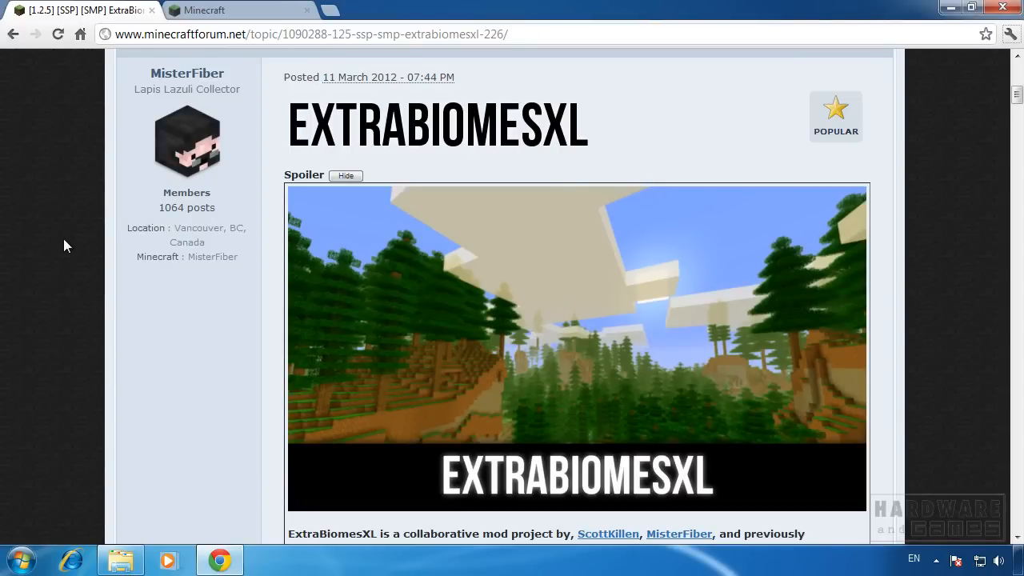
{"action": "mouse_move", "coordinate": [80, 211]}
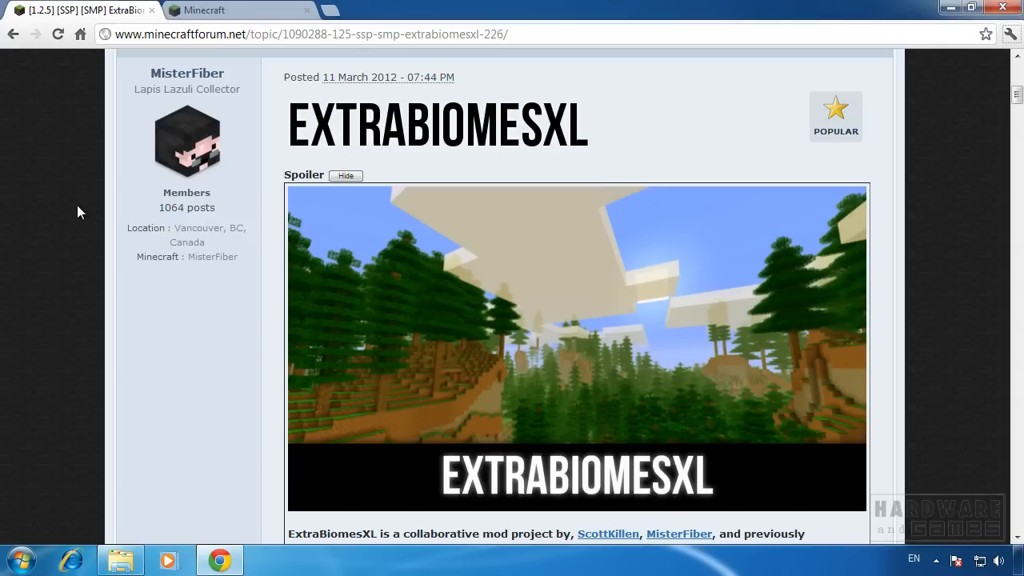
Scroll the ExtraBiomesXL forum post down to the 2.2.6 SMP for Minecraft 1.2.5 download link
{"action": "scroll", "scroll_direction": "down", "scroll_amount": 3}
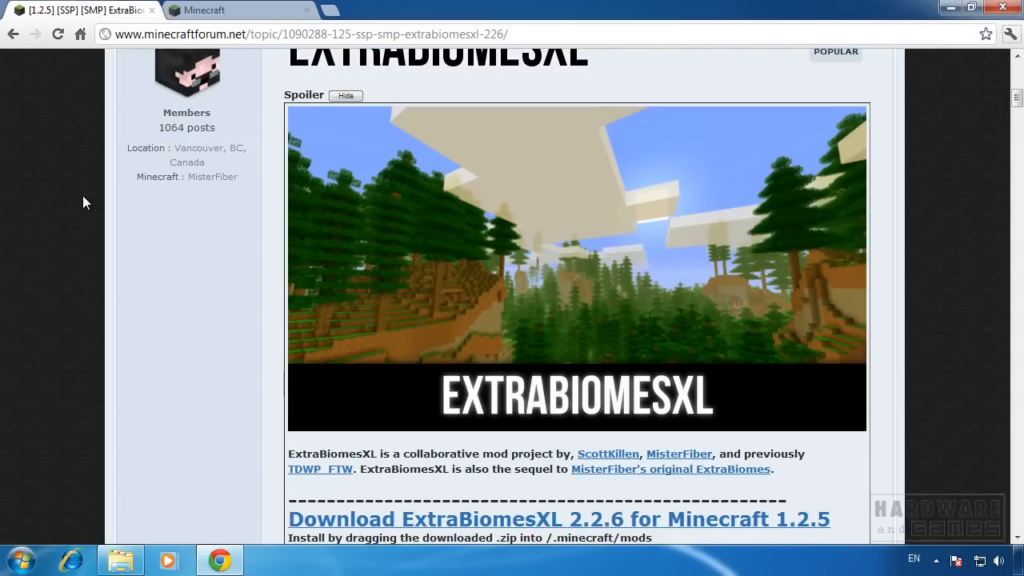
{"action": "scroll", "scroll_direction": "up", "scroll_amount": 3}
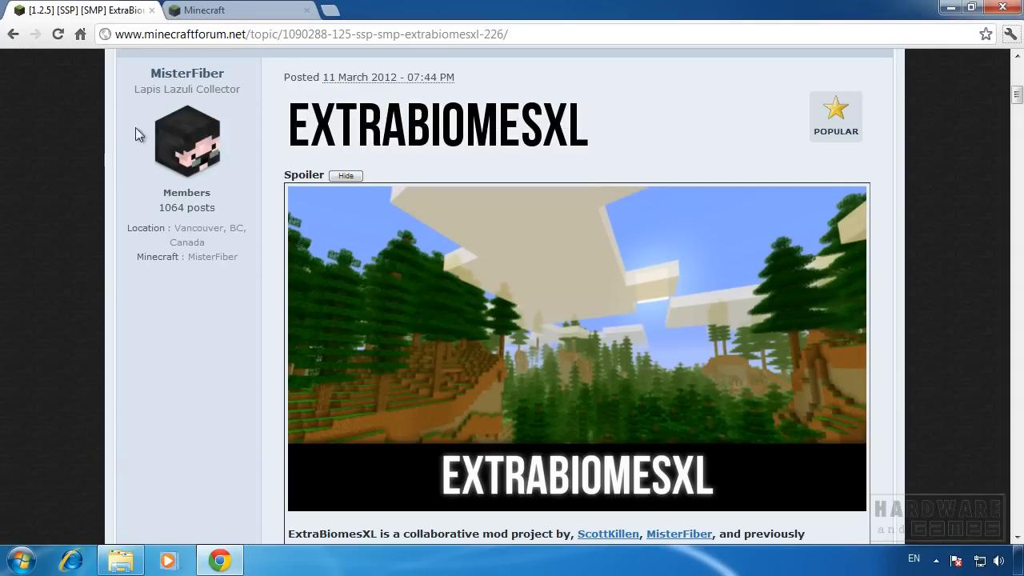
{"action": "mouse_move", "coordinate": [70, 254]}
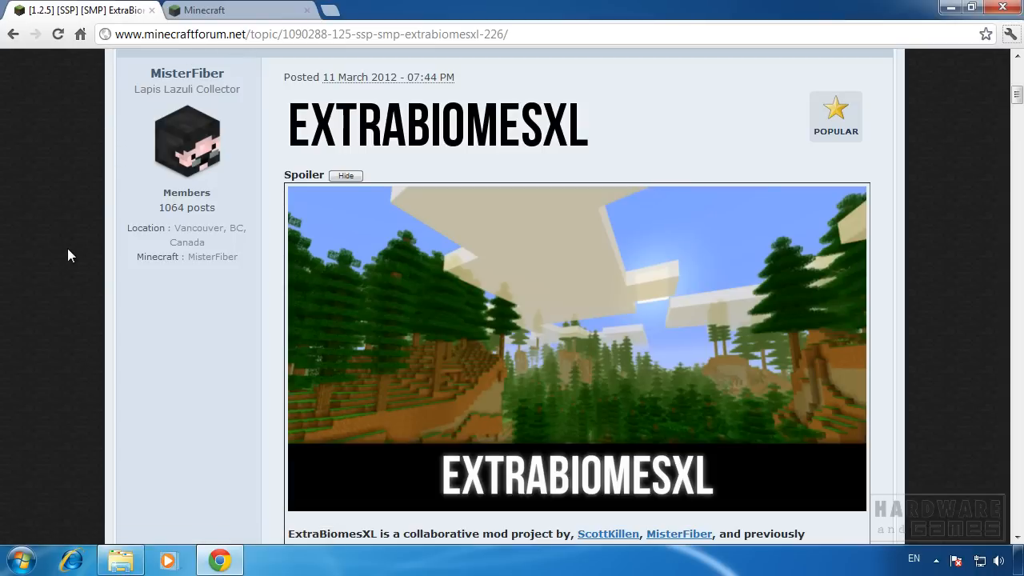
{"action": "scroll", "scroll_direction": "down", "scroll_amount": 3}
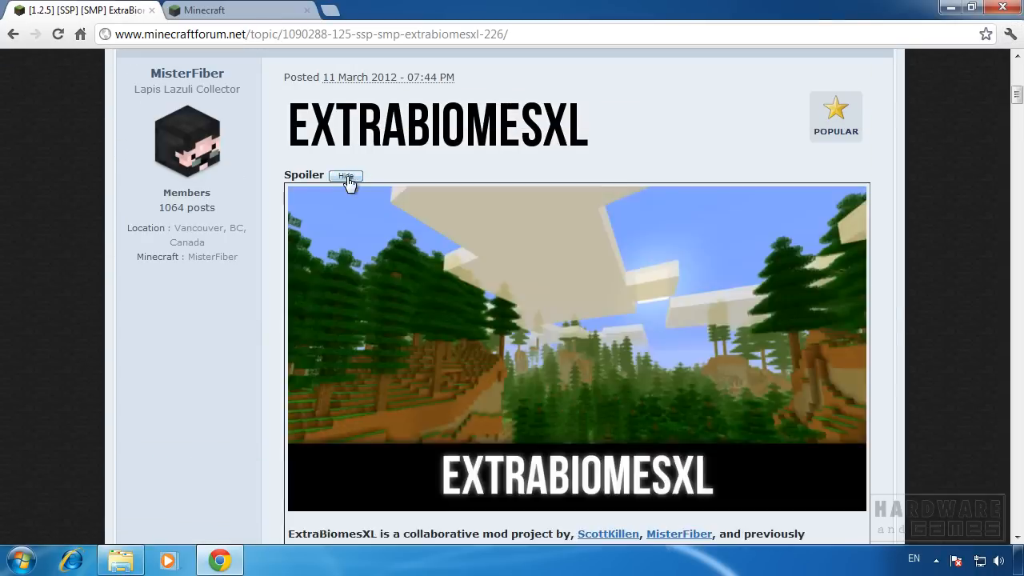
{"action": "scroll", "scroll_direction": "down", "scroll_amount": 3}
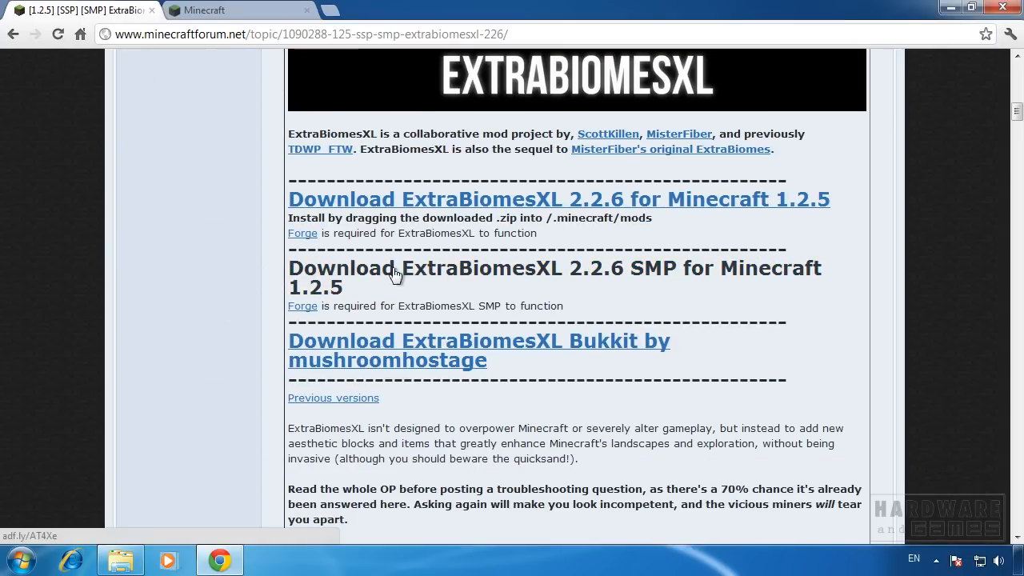
{"action": "mouse_move", "coordinate": [423, 270]}
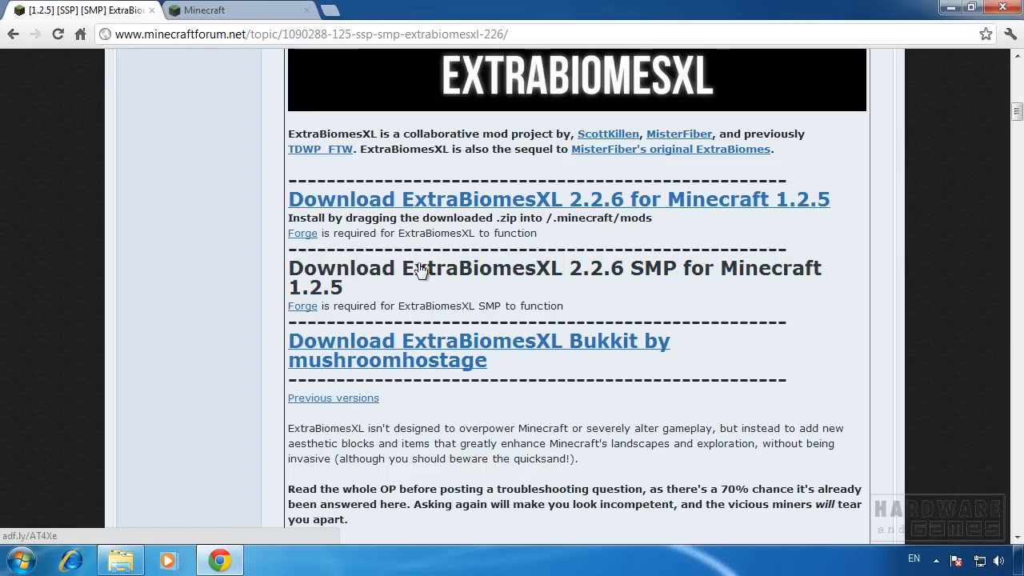
{"action": "mouse_move", "coordinate": [302, 306]}
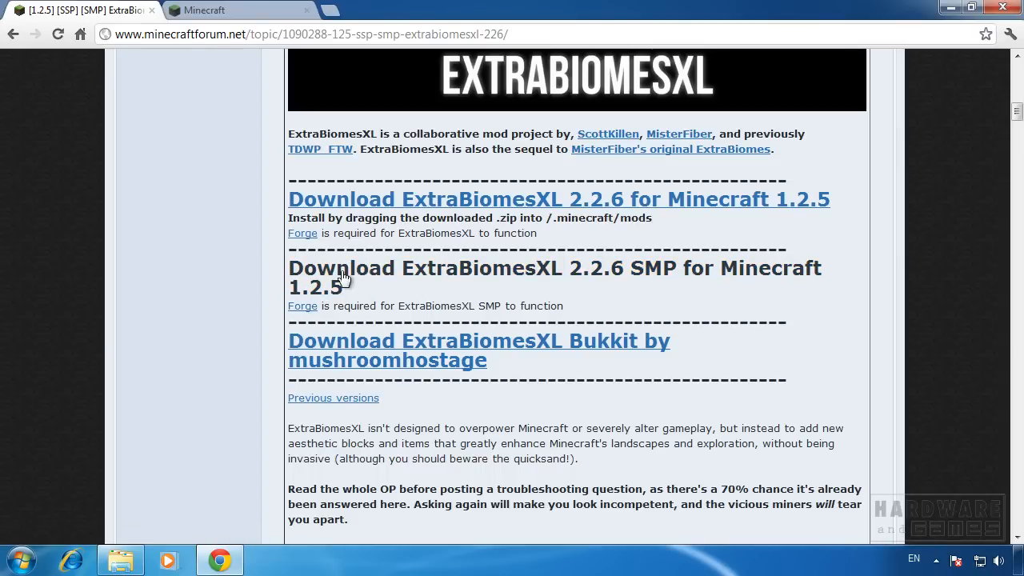
{"action": "mouse_move", "coordinate": [378, 273]}
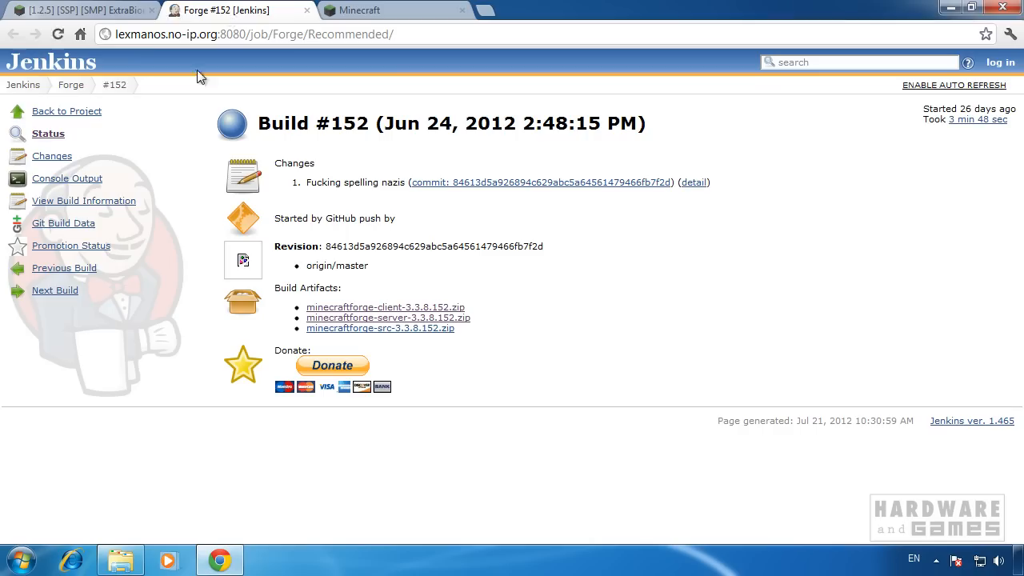
{"action": "mouse_move", "coordinate": [496, 349]}
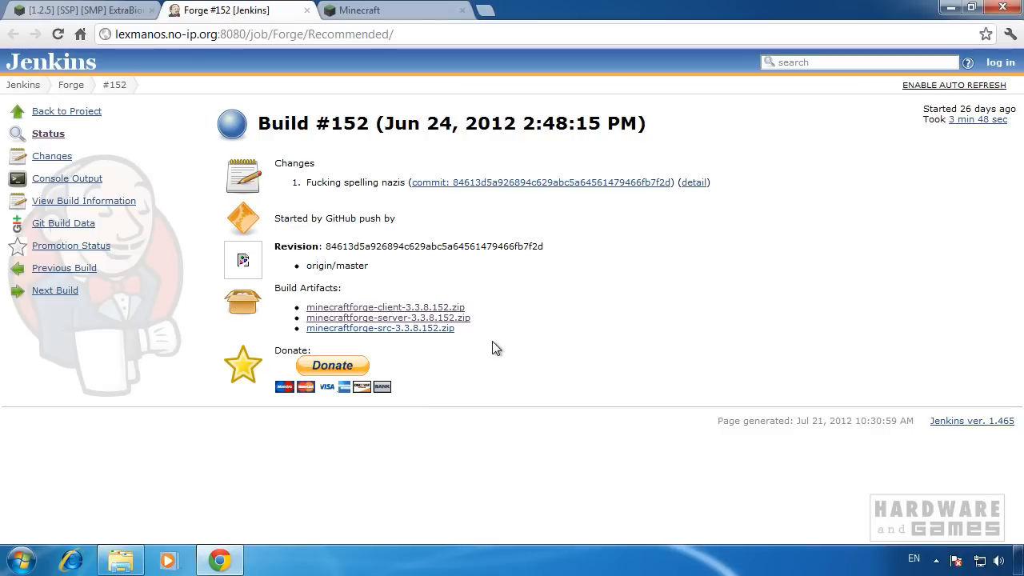
{"action": "mouse_move", "coordinate": [381, 329]}
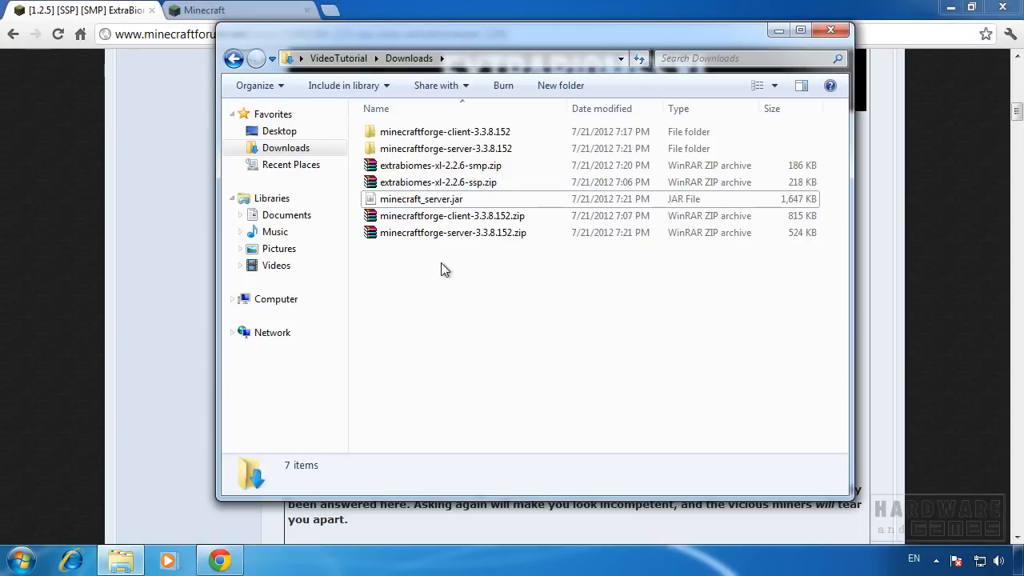
Select minecraftforge-server-3.3.8.152.zip together with extrabiomes-xl-2.2.6-smp.zip in Downloads
{"action": "left_click", "coordinate": [455, 233]}
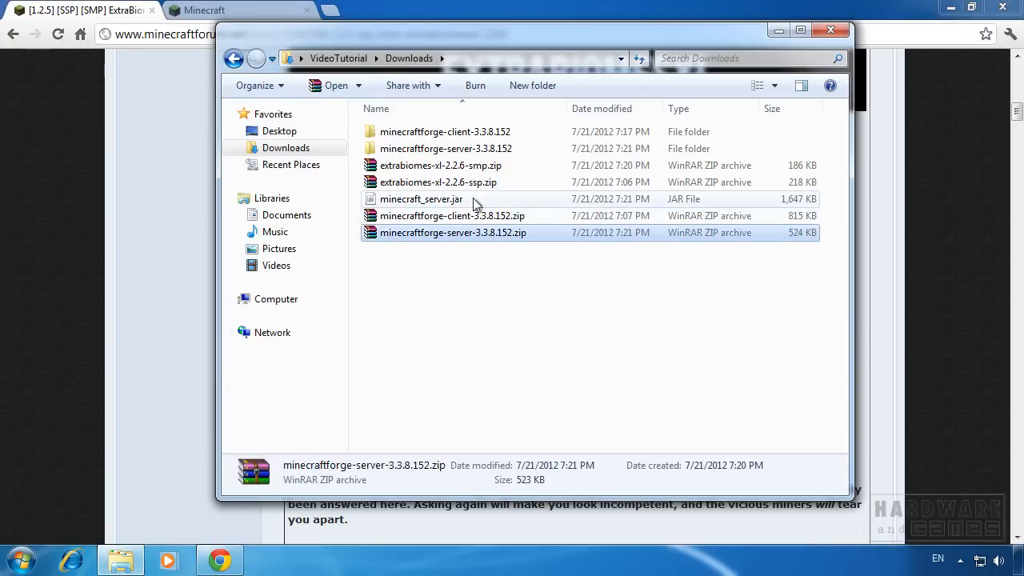
{"action": "left_click", "coordinate": [440, 165]}
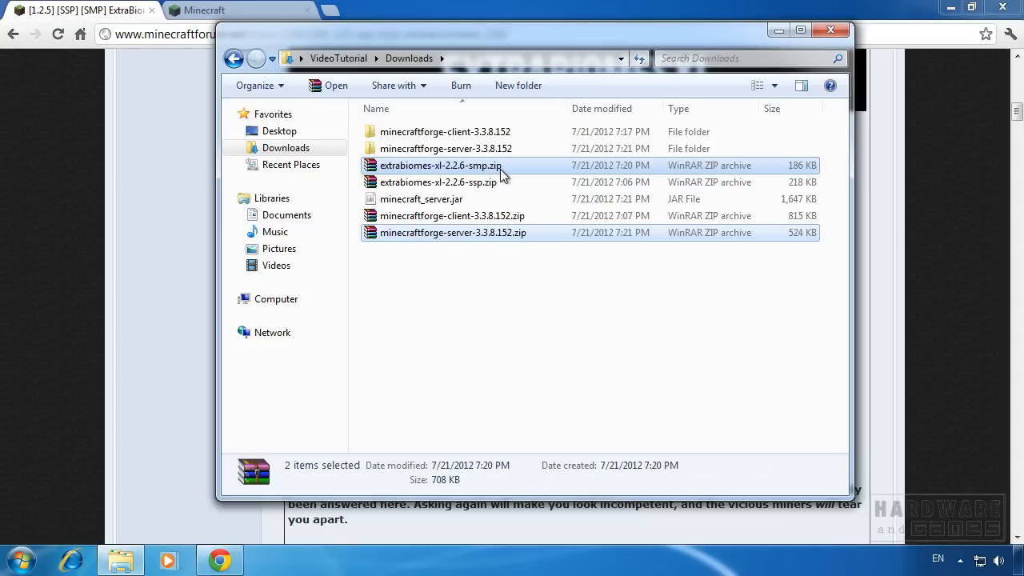
{"action": "mouse_move", "coordinate": [467, 298]}
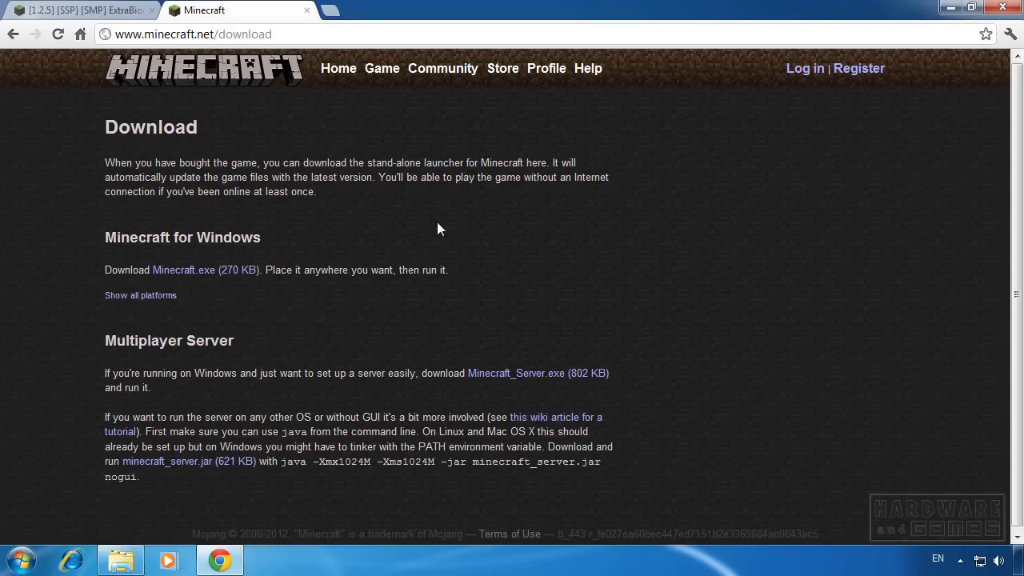
{"action": "mouse_move", "coordinate": [183, 470]}
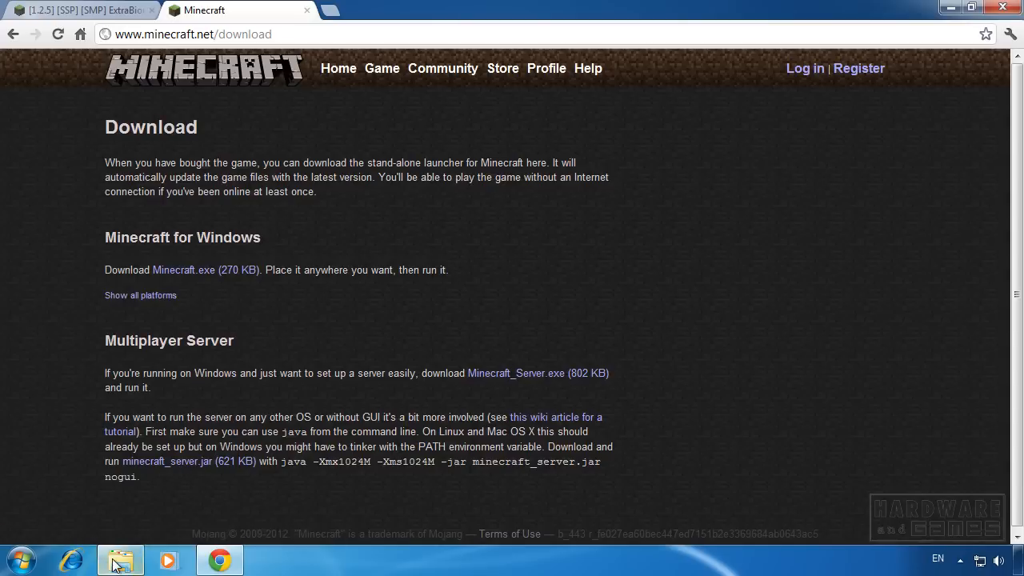
Extract the Forge 3.3.8.152 server zip with WinRAR into its own folder, replacing all existing files
{"action": "left_click", "coordinate": [120, 560]}
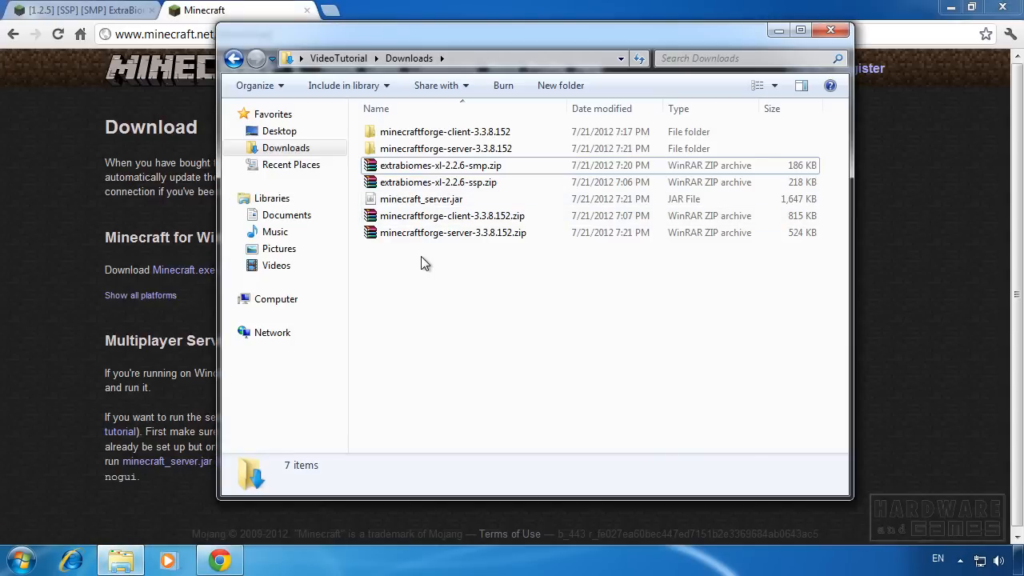
{"action": "right_click", "coordinate": [422, 198]}
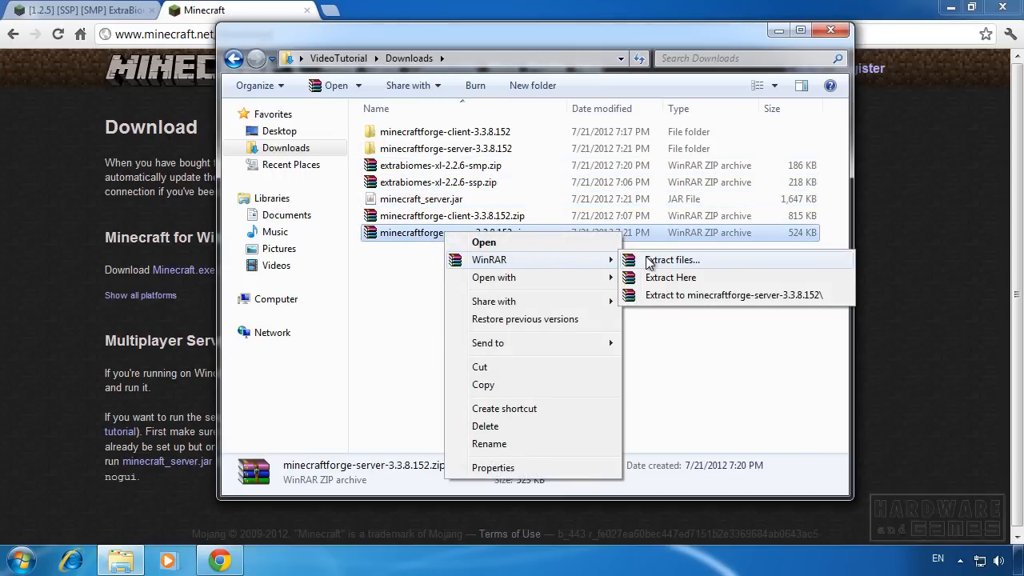
{"action": "mouse_move", "coordinate": [679, 269]}
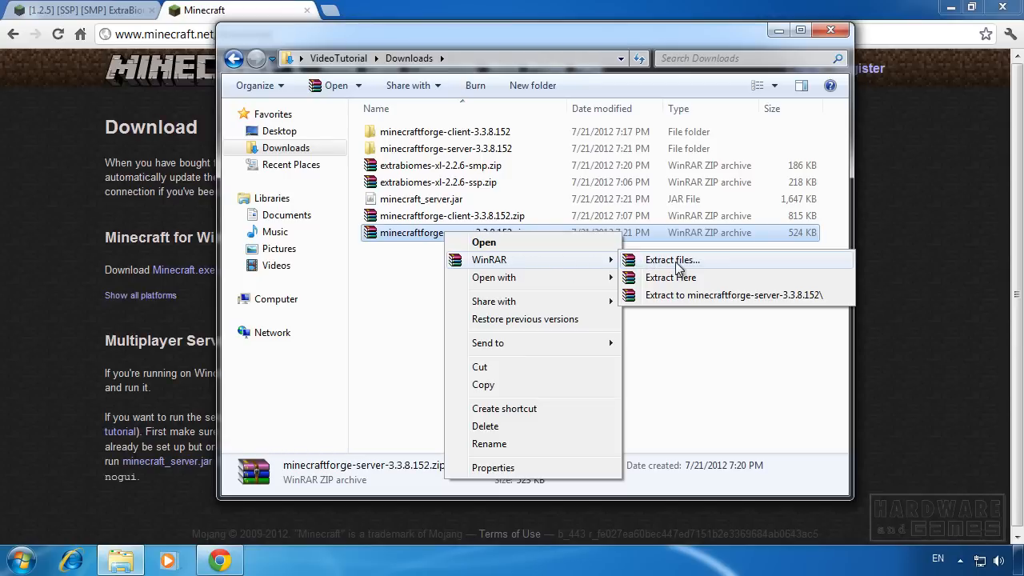
{"action": "mouse_move", "coordinate": [698, 294]}
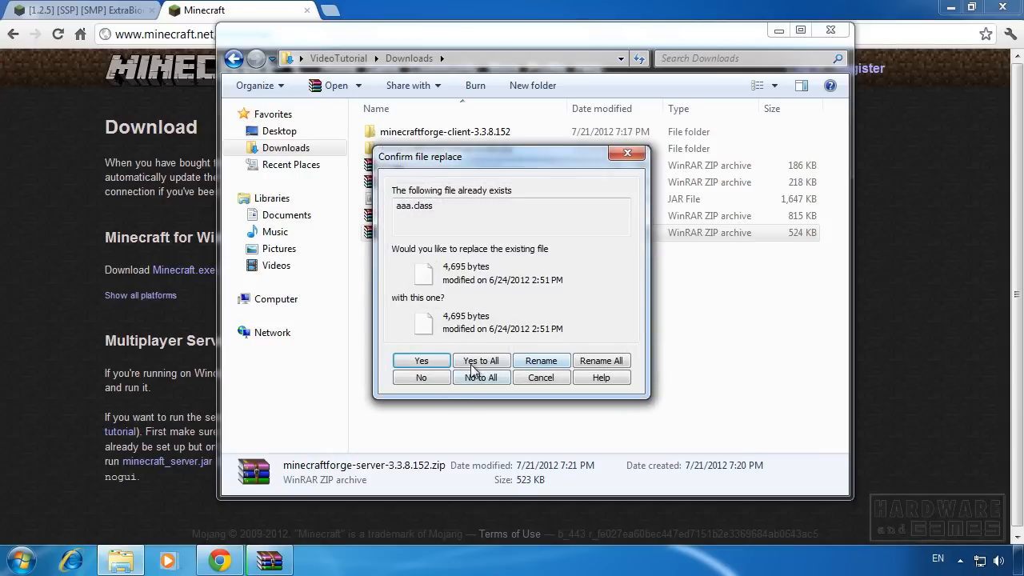
{"action": "left_click", "coordinate": [480, 360]}
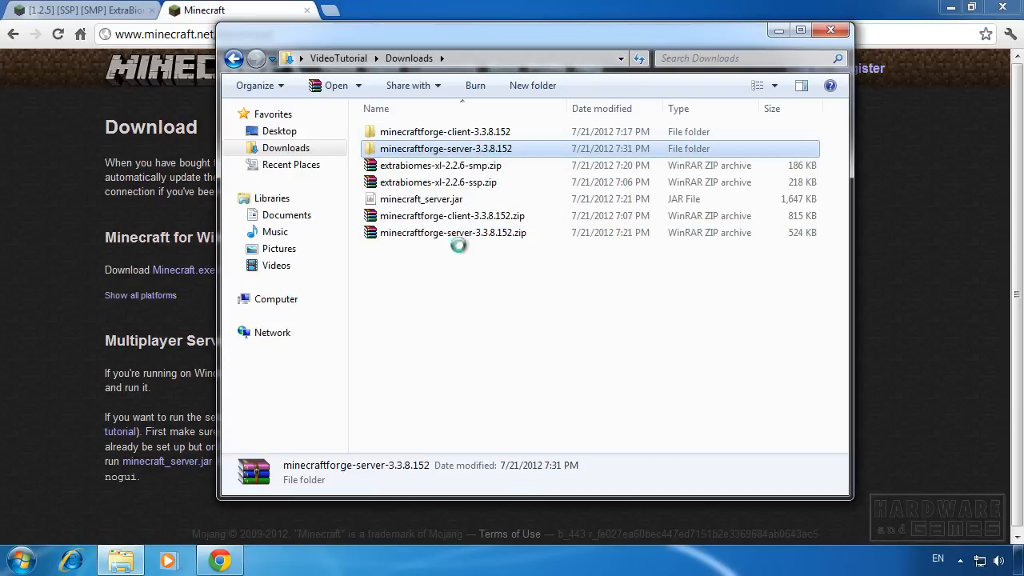
Copy all 112 items from the extracted minecraftforge-server-3.3.8.152 folder and return to Downloads
{"action": "double_click", "coordinate": [445, 147]}
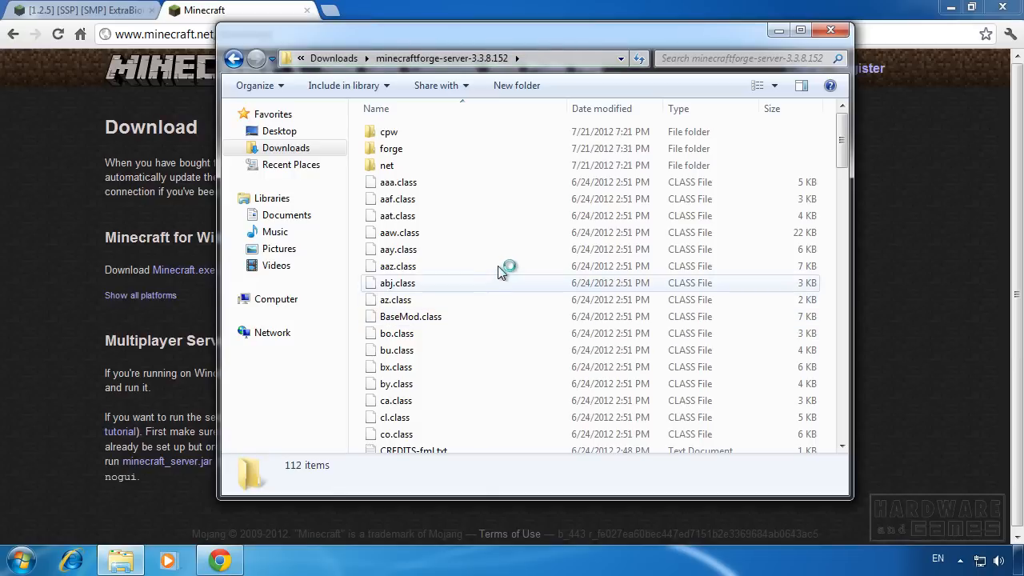
{"action": "mouse_move", "coordinate": [495, 253]}
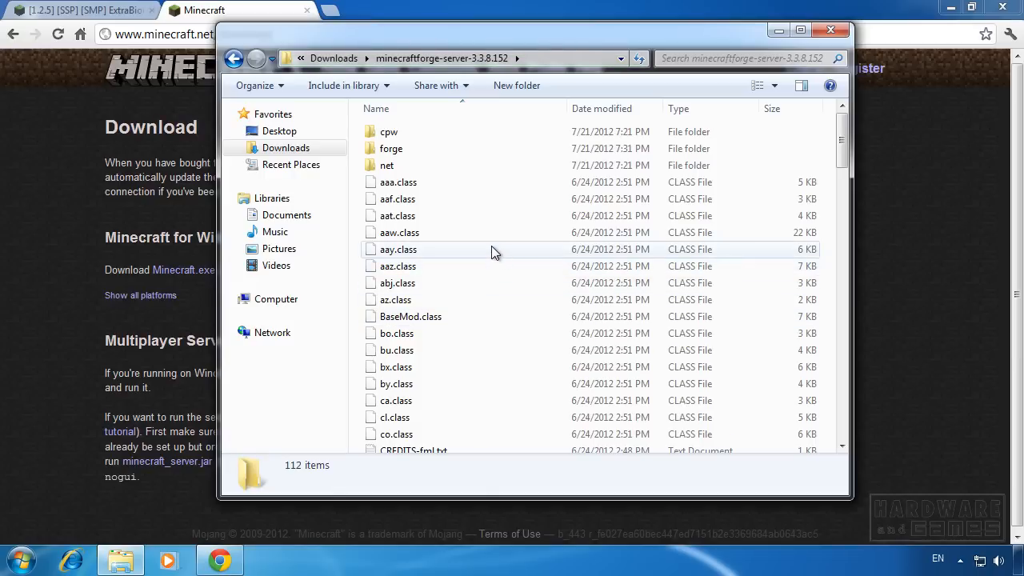
{"action": "key", "text": "ctrl+a"}
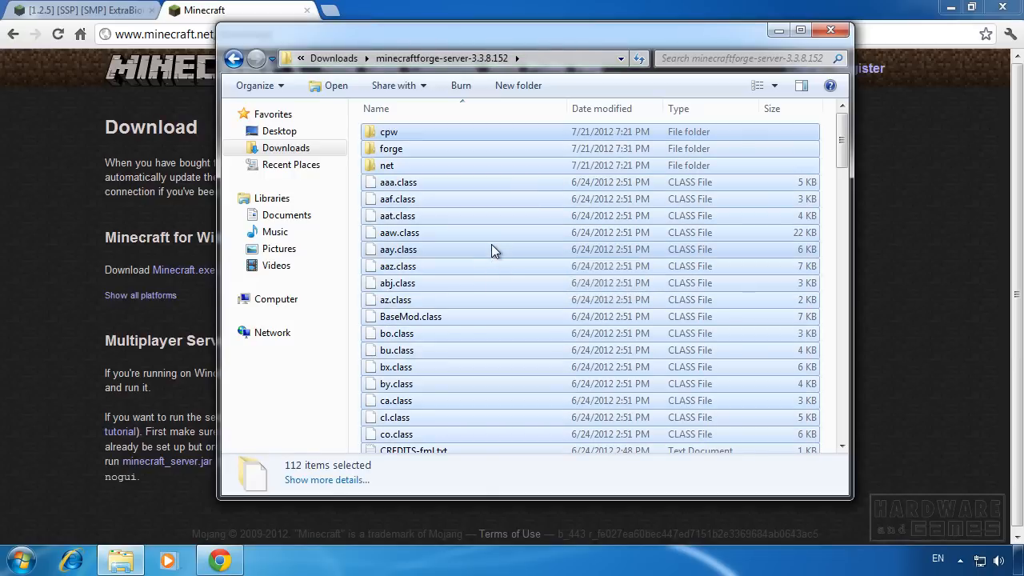
{"action": "mouse_move", "coordinate": [467, 208]}
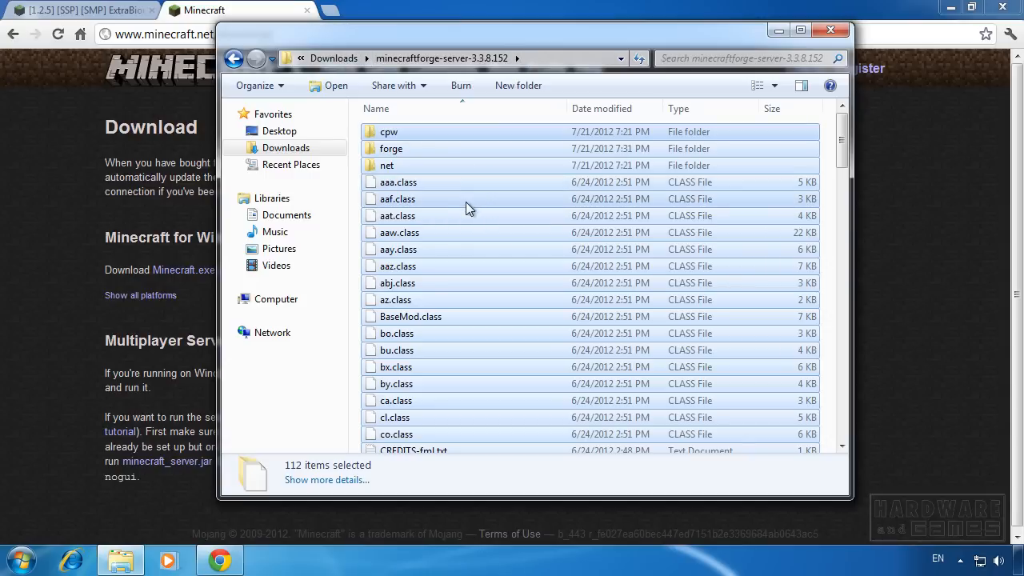
{"action": "left_click", "coordinate": [234, 57]}
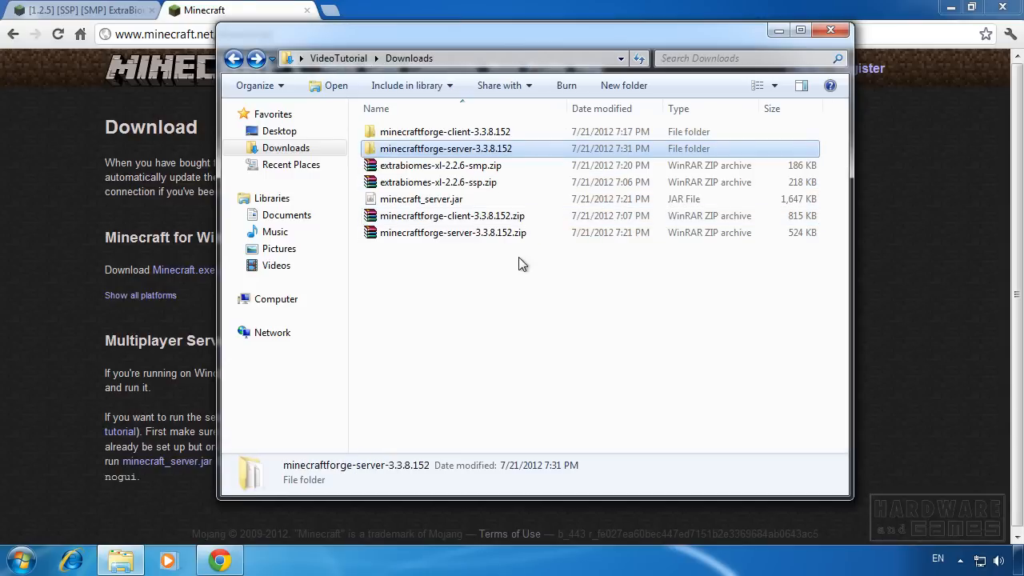
Open minecraft_server.jar with the WinRAR archiver from the Open with menu
{"action": "right_click", "coordinate": [422, 198]}
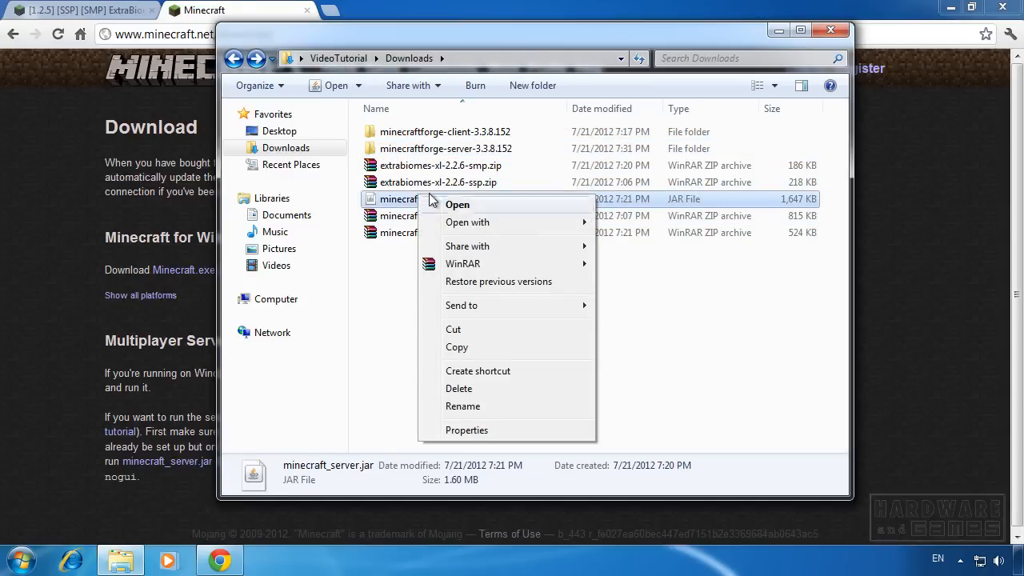
{"action": "left_click", "coordinate": [467, 223]}
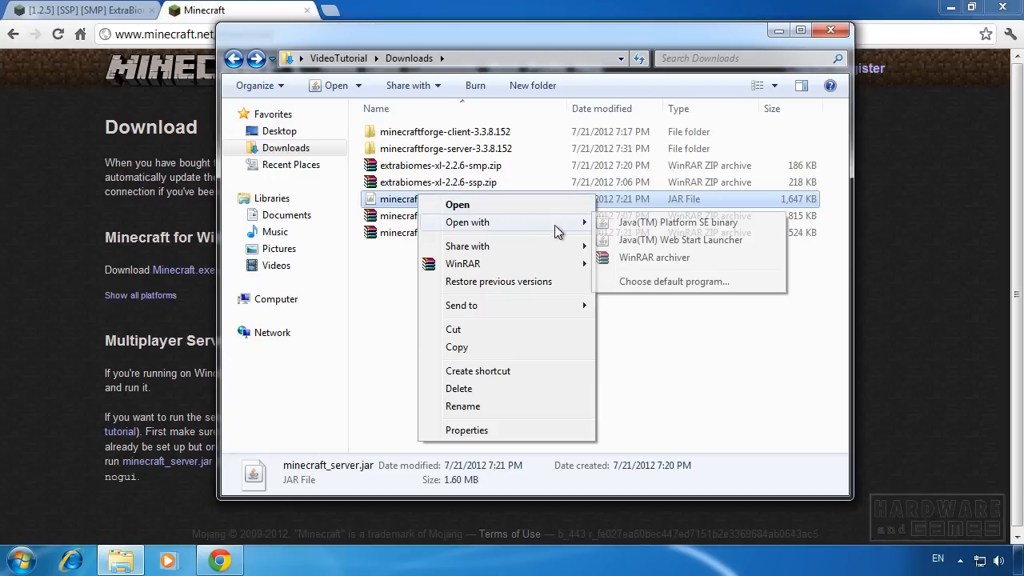
{"action": "mouse_move", "coordinate": [655, 256]}
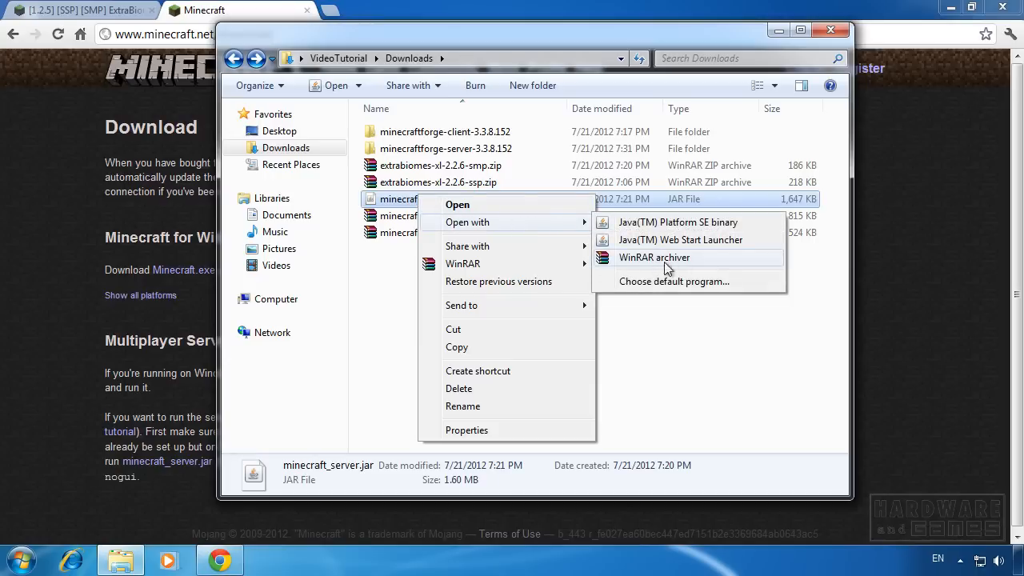
{"action": "left_click", "coordinate": [653, 256]}
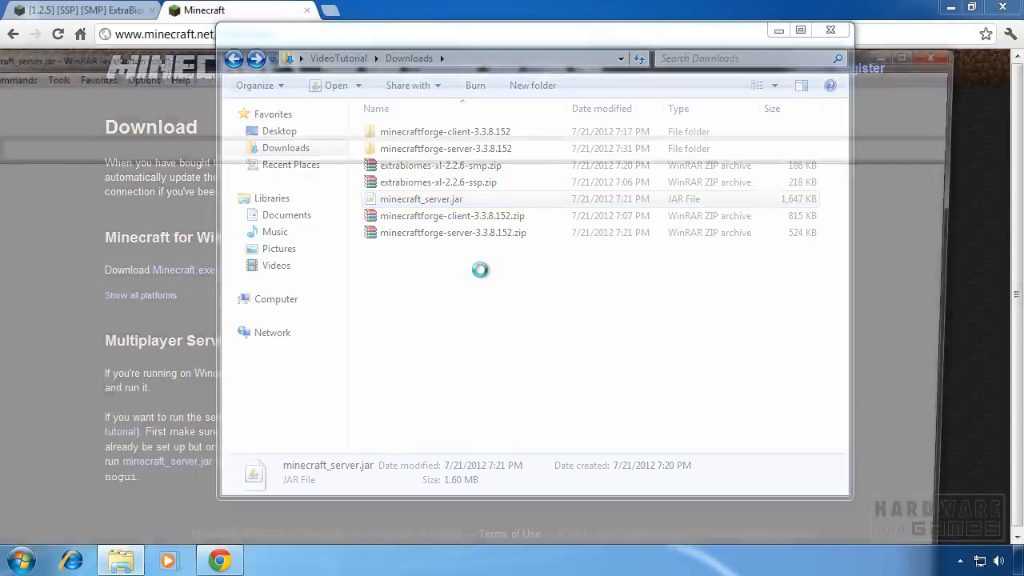
Paste the copied Forge server files into minecraft_server.jar, confirm the add, and close WinRAR
{"action": "double_click", "coordinate": [422, 199]}
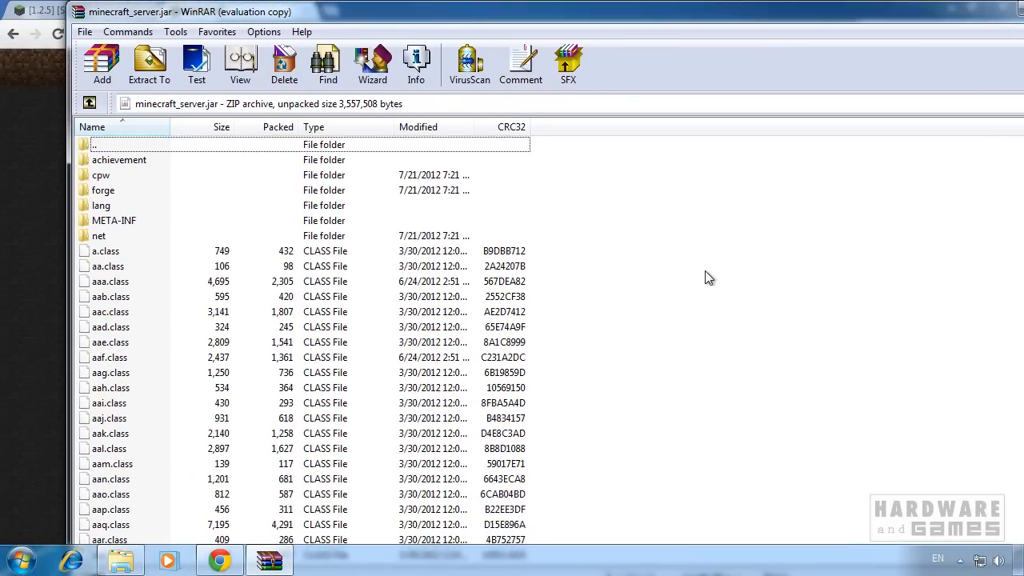
{"action": "left_click", "coordinate": [102, 64]}
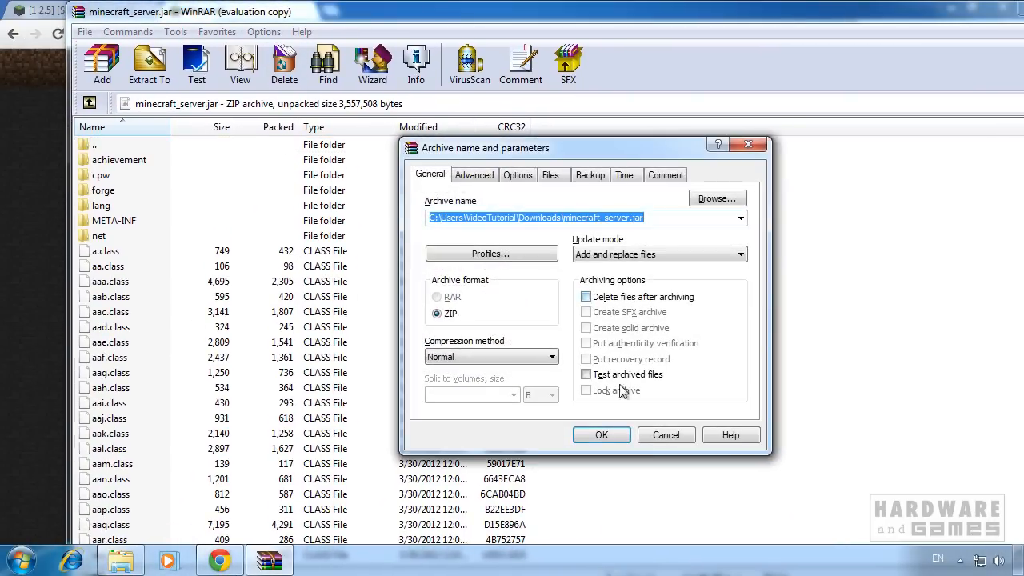
{"action": "left_click", "coordinate": [666, 435]}
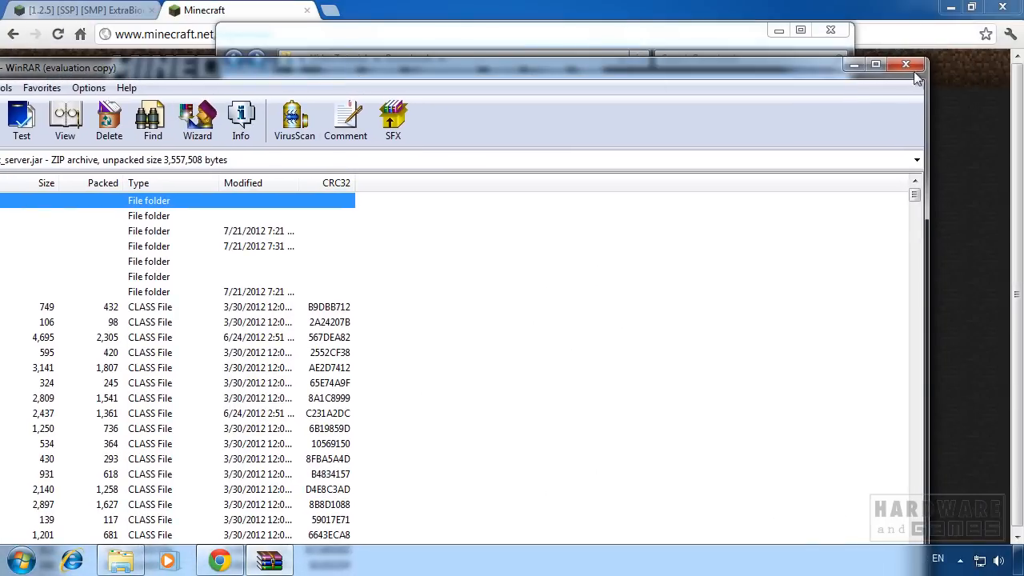
{"action": "left_click", "coordinate": [905, 64]}
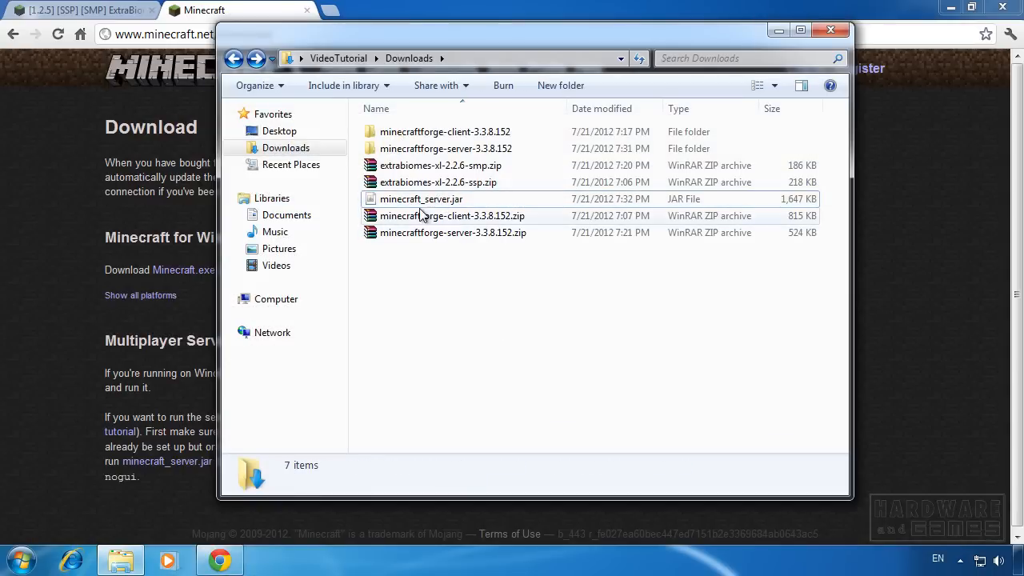
{"action": "mouse_move", "coordinate": [461, 205]}
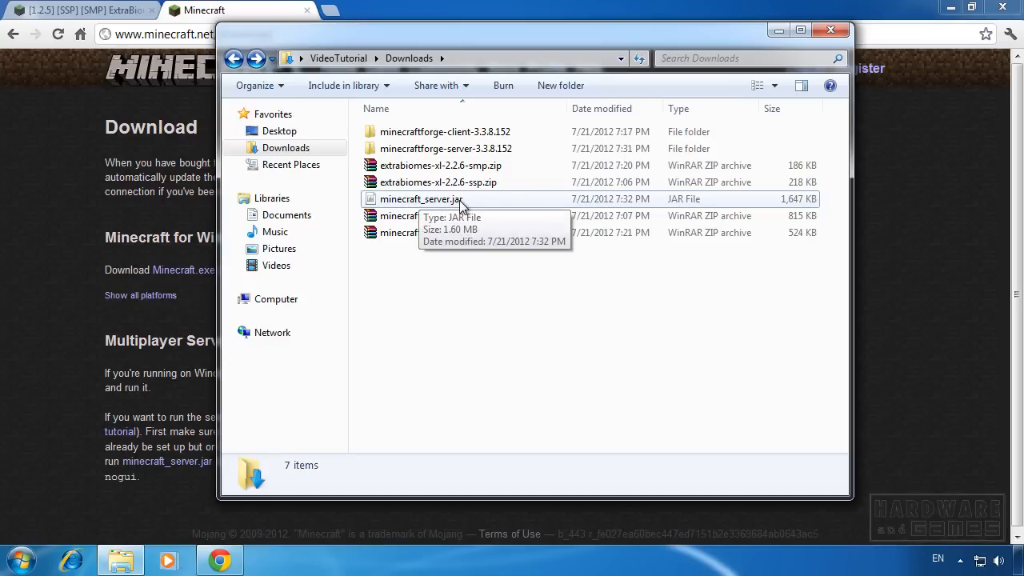
{"action": "mouse_move", "coordinate": [456, 301]}
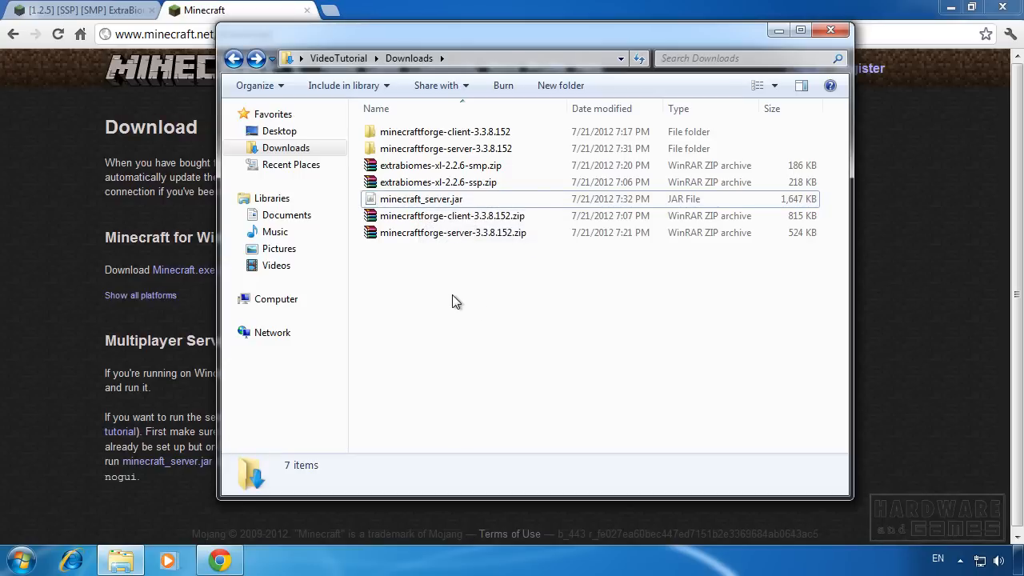
{"action": "mouse_move", "coordinate": [548, 291]}
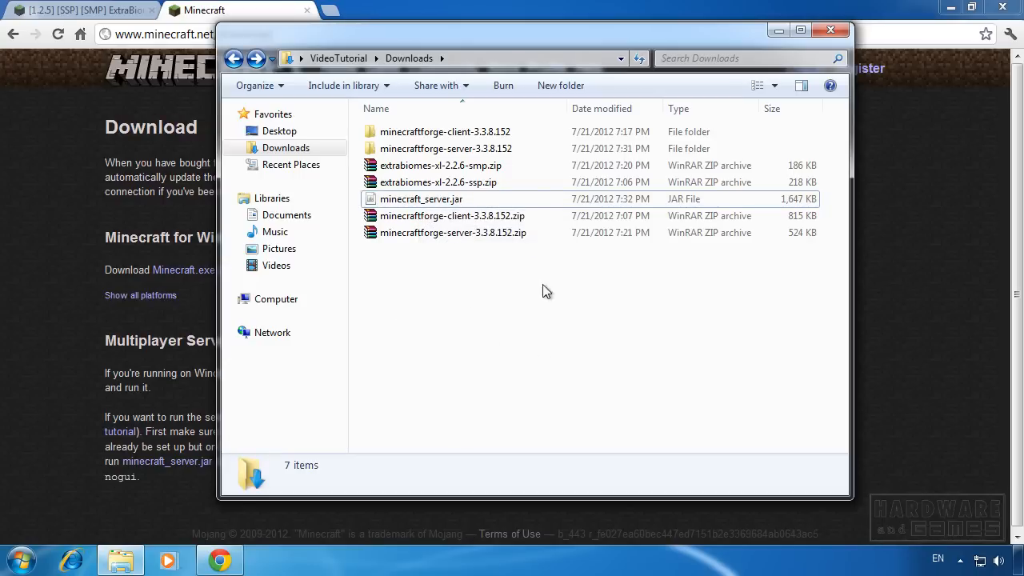
{"action": "mouse_move", "coordinate": [439, 282]}
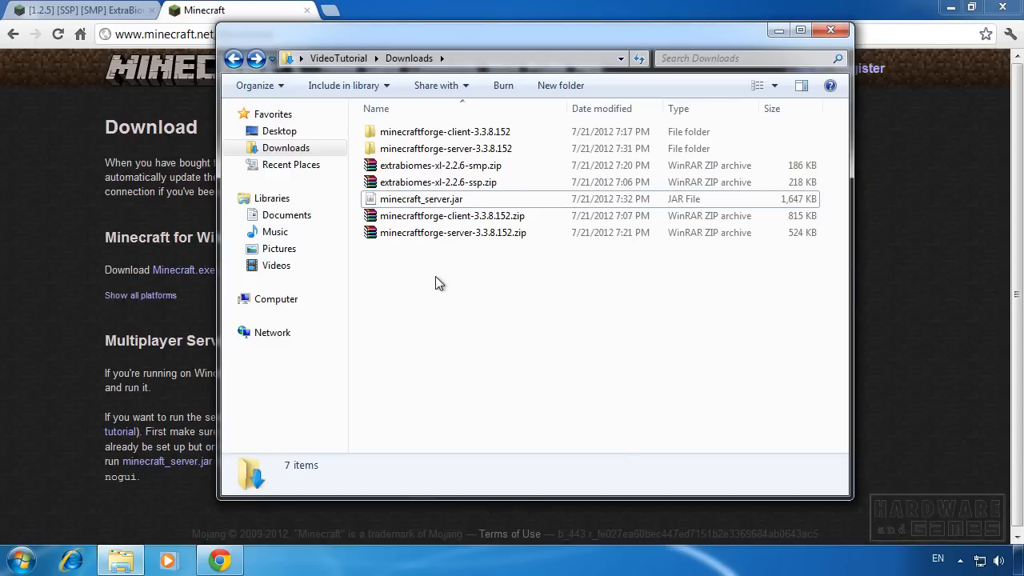
Create a new folder named mods in Downloads and move extrabiomes-xl-2.2.6-smp.zip into it
{"action": "right_click", "coordinate": [439, 282]}
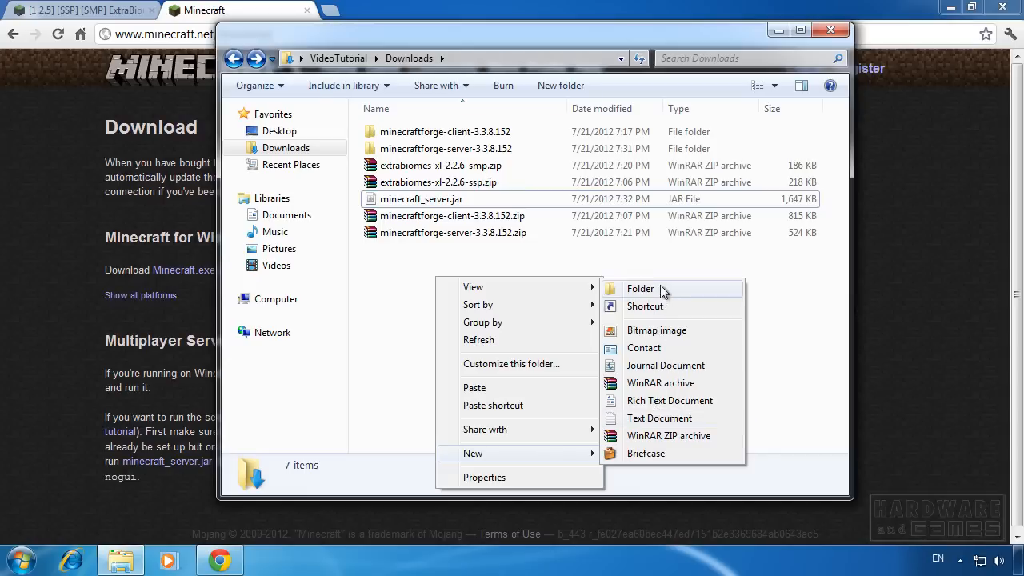
{"action": "left_click", "coordinate": [640, 288]}
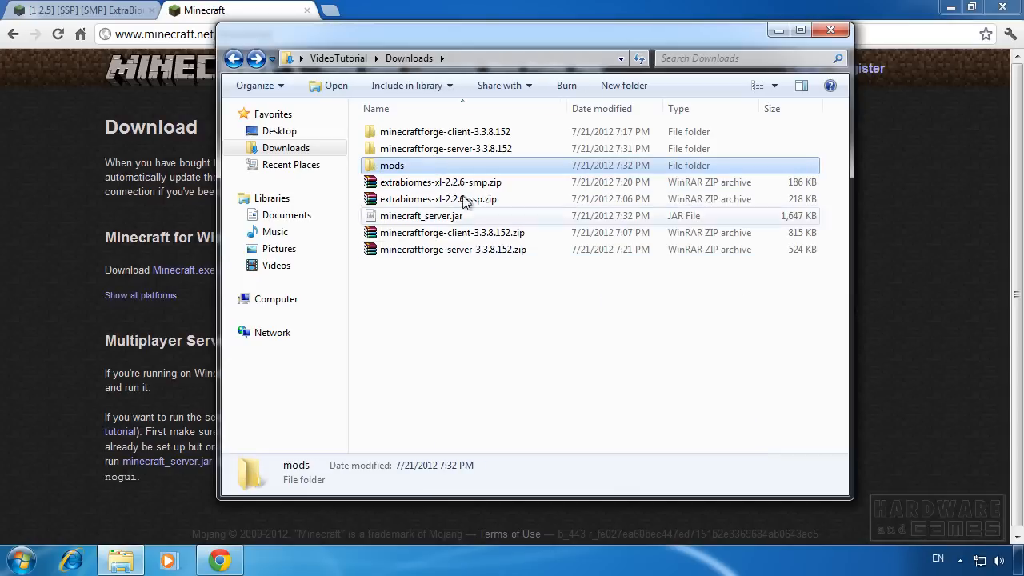
{"action": "mouse_move", "coordinate": [430, 276]}
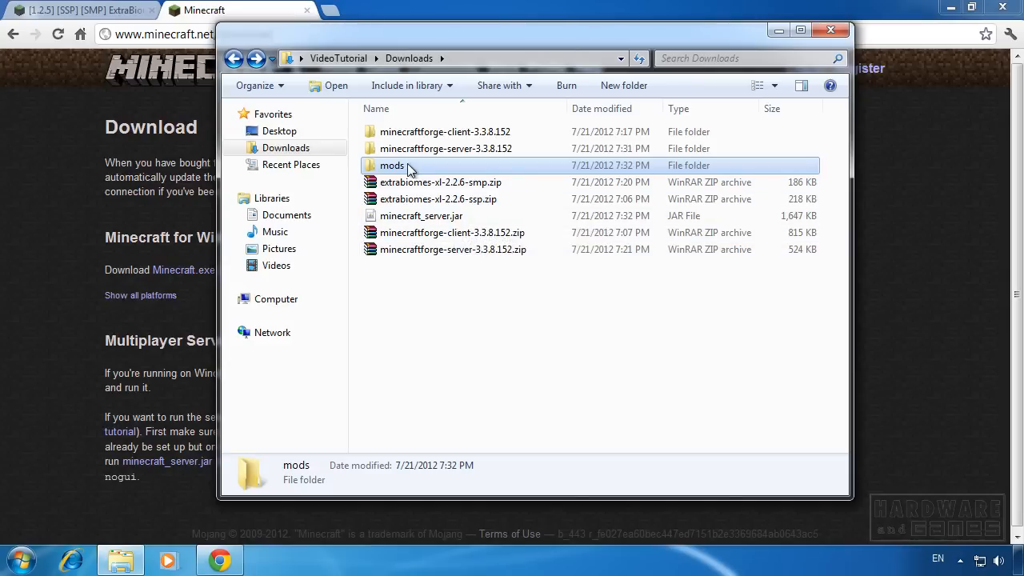
{"action": "mouse_move", "coordinate": [484, 189]}
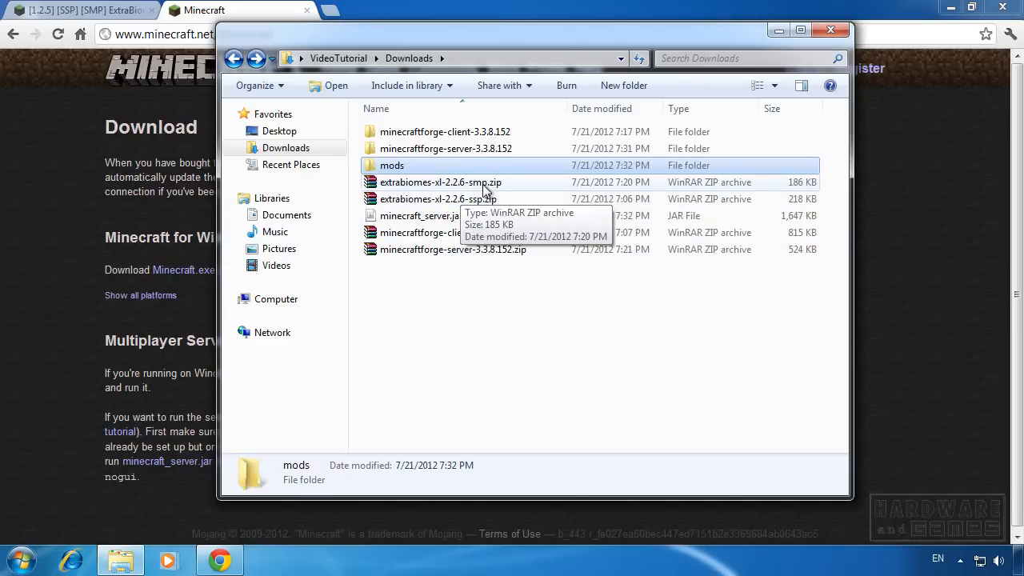
{"action": "mouse_move", "coordinate": [479, 182]}
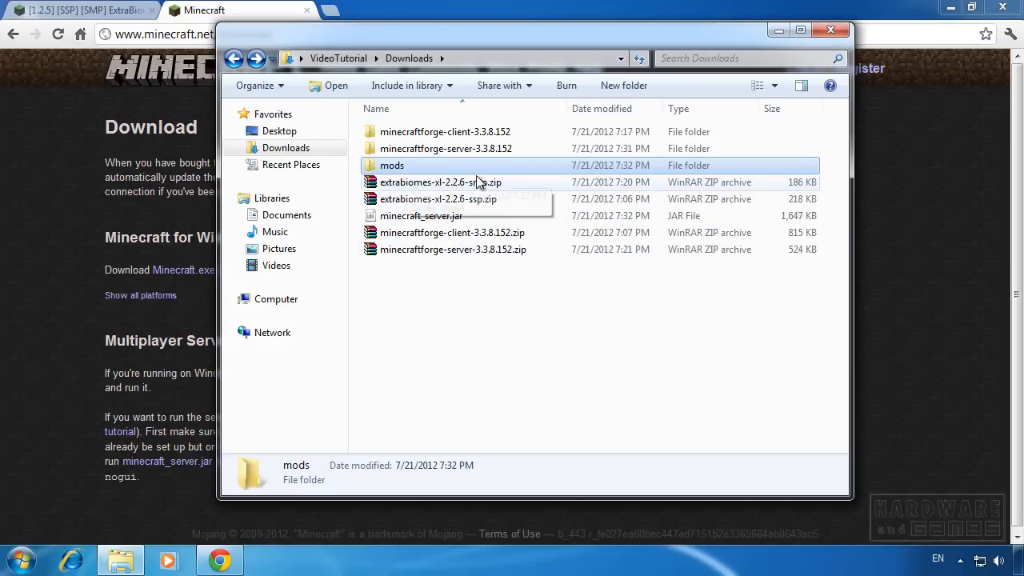
{"action": "mouse_move", "coordinate": [480, 183]}
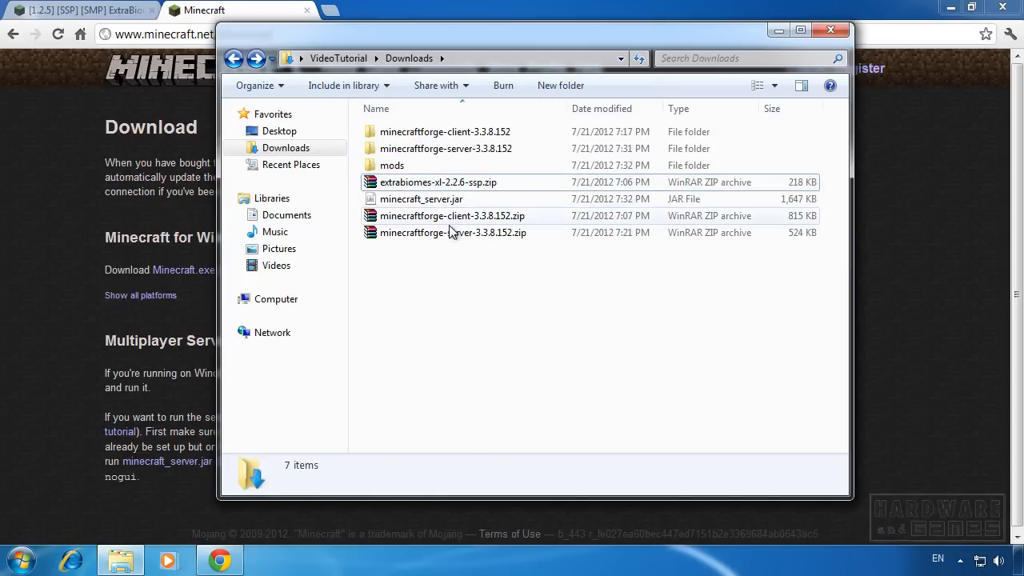
{"action": "left_click", "coordinate": [392, 165]}
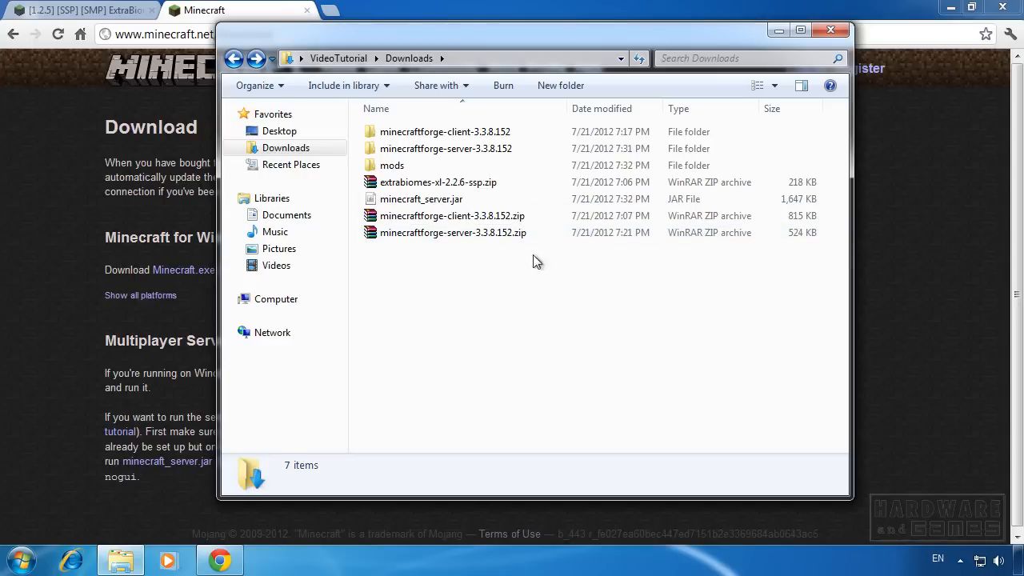
{"action": "mouse_move", "coordinate": [477, 309]}
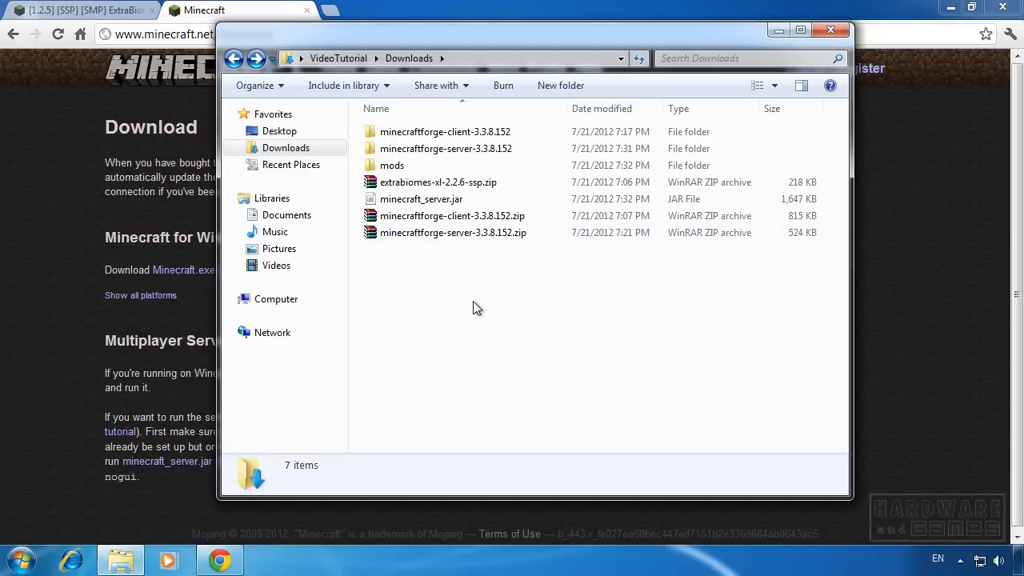